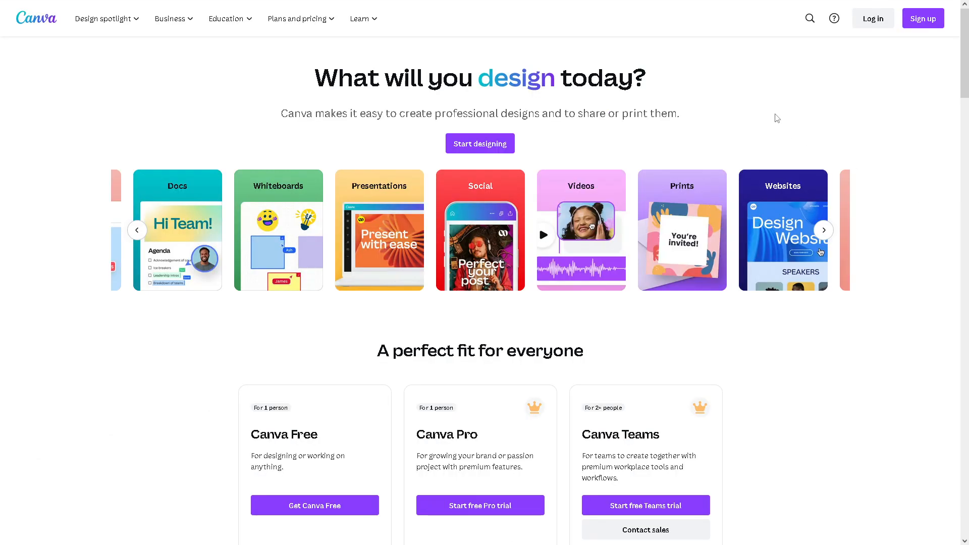
# Step: Bring up the 'Log in or sign up in seconds' dialog from the Canva homepage
pyautogui.click(479, 143)
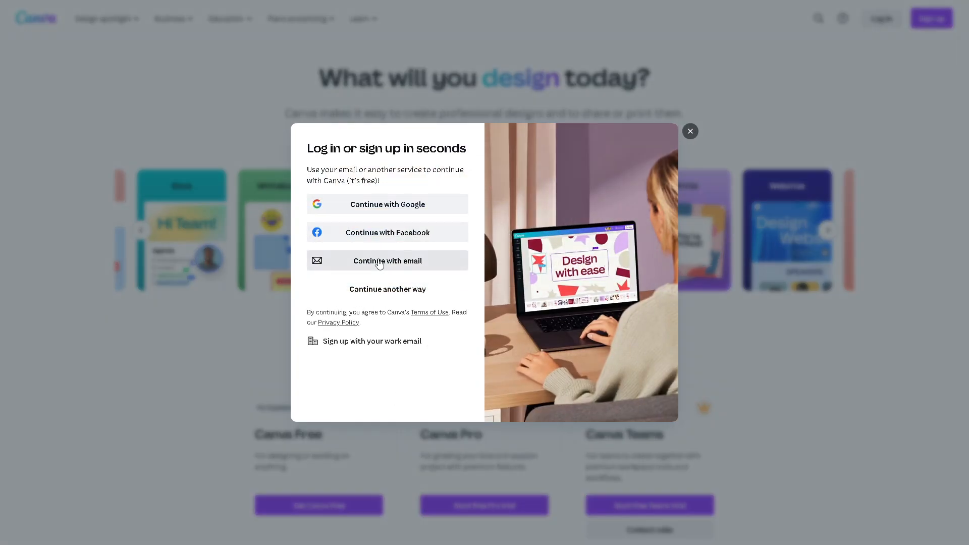
pyautogui.moveTo(320, 273)
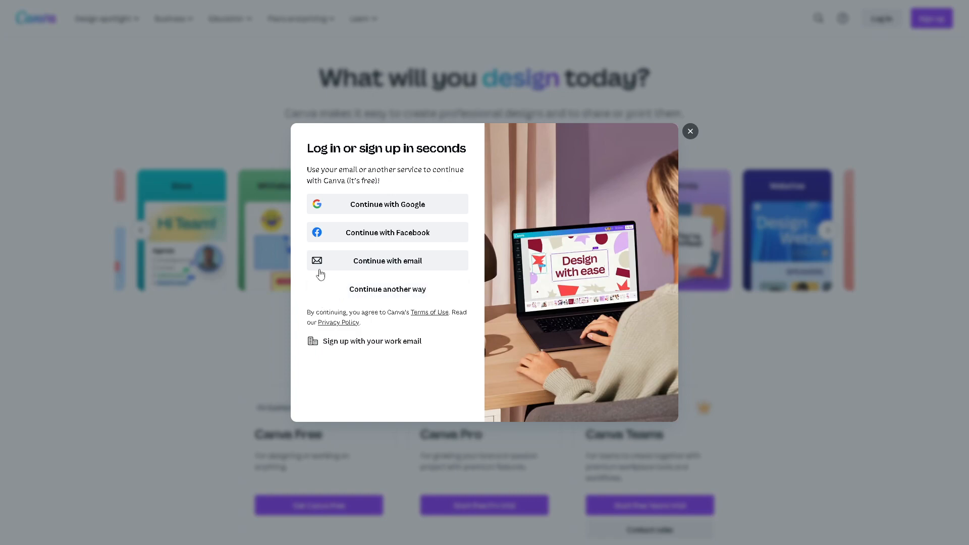
pyautogui.moveTo(425, 232)
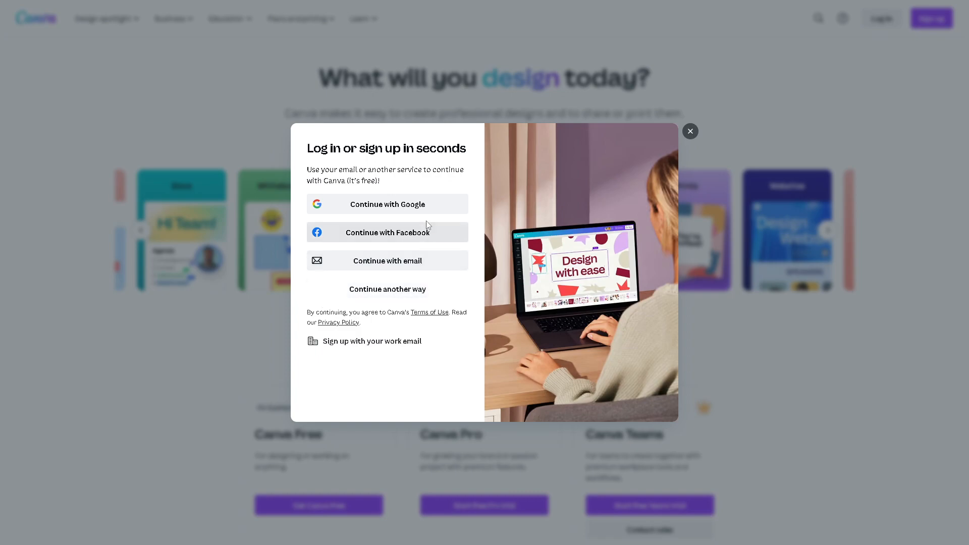
pyautogui.moveTo(407, 240)
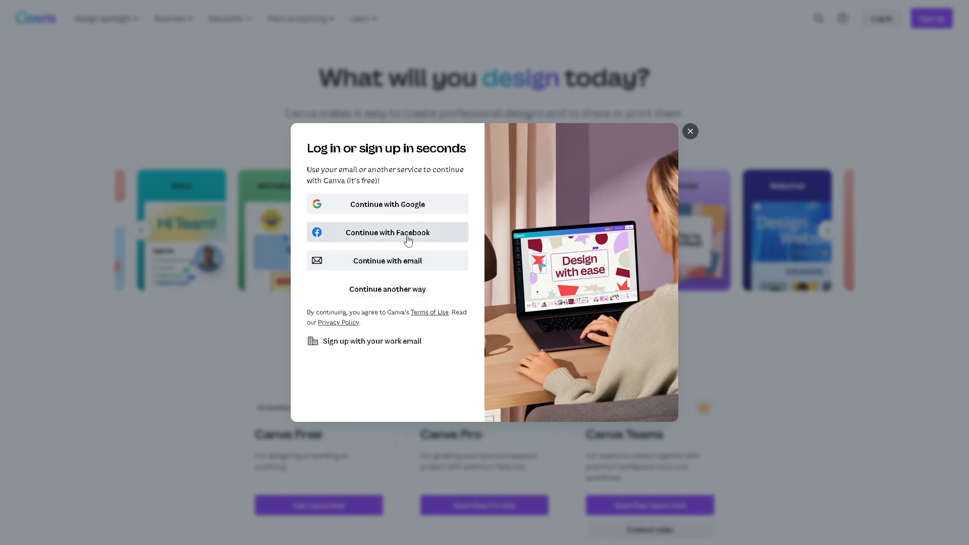
pyautogui.moveTo(387, 261)
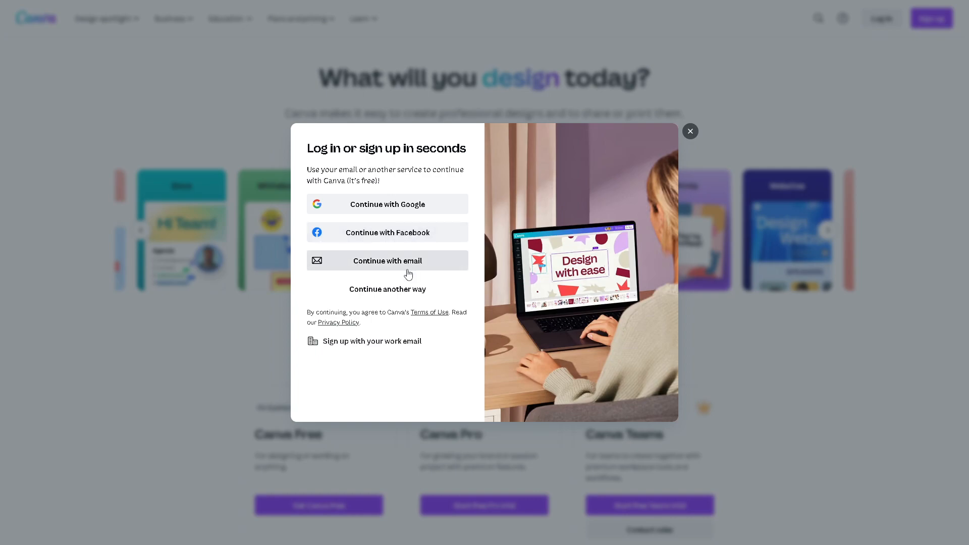
pyautogui.moveTo(338, 322)
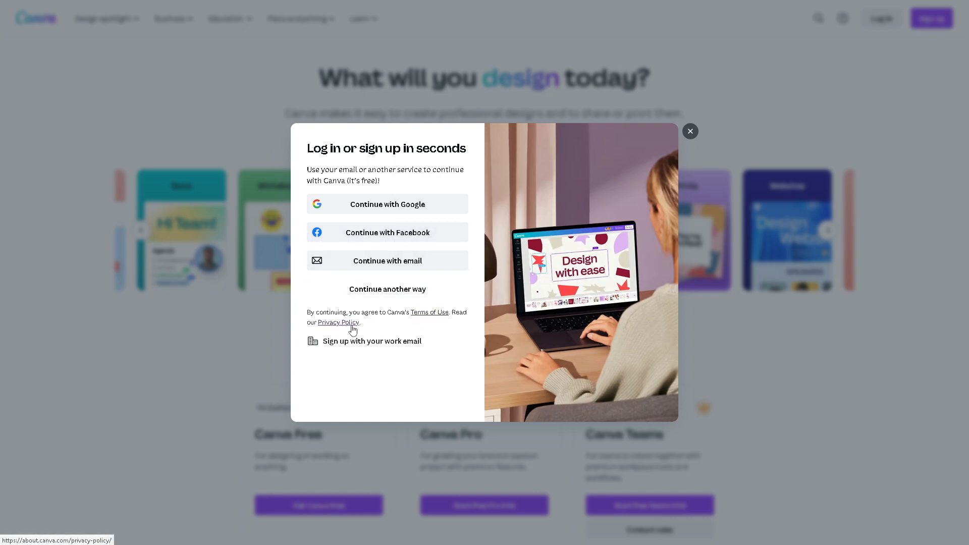
pyautogui.moveTo(465, 306)
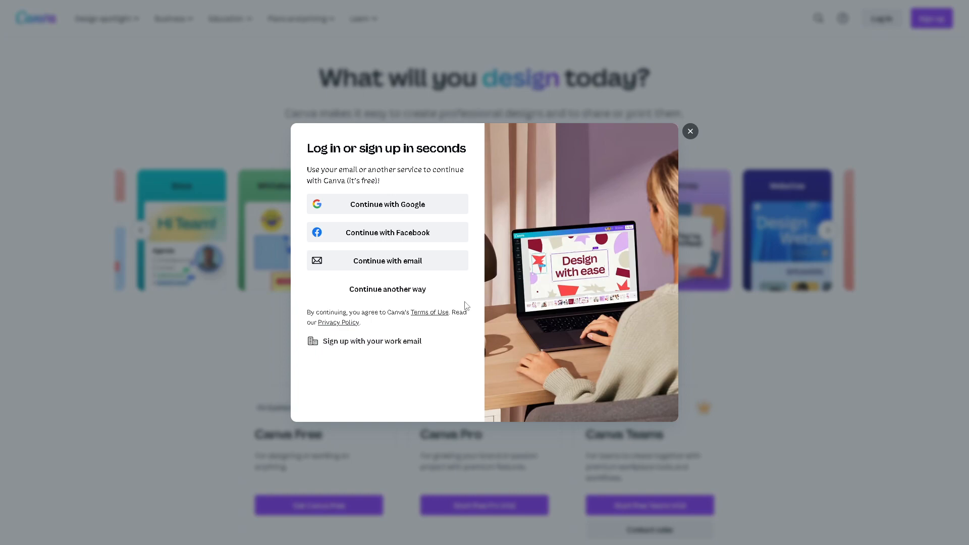
pyautogui.moveTo(466, 306)
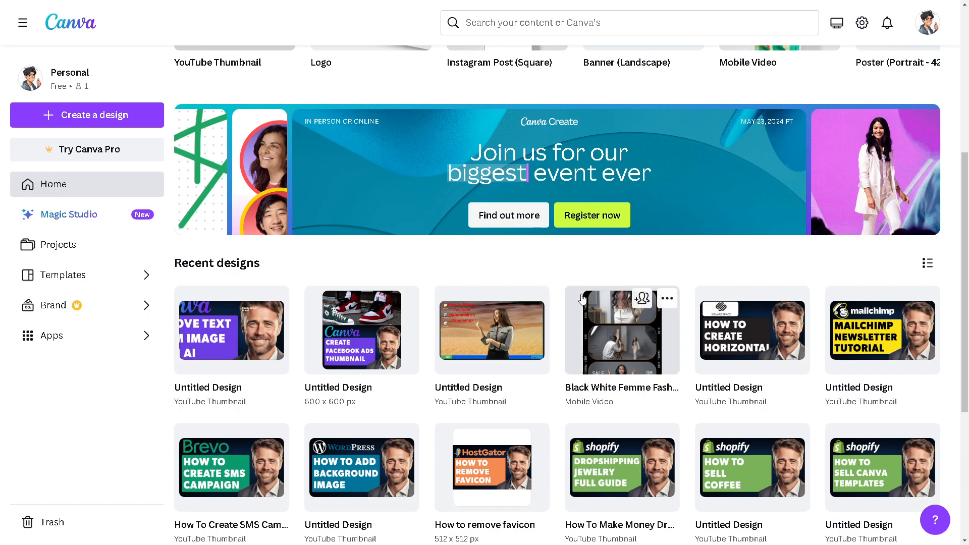
pyautogui.moveTo(497, 331)
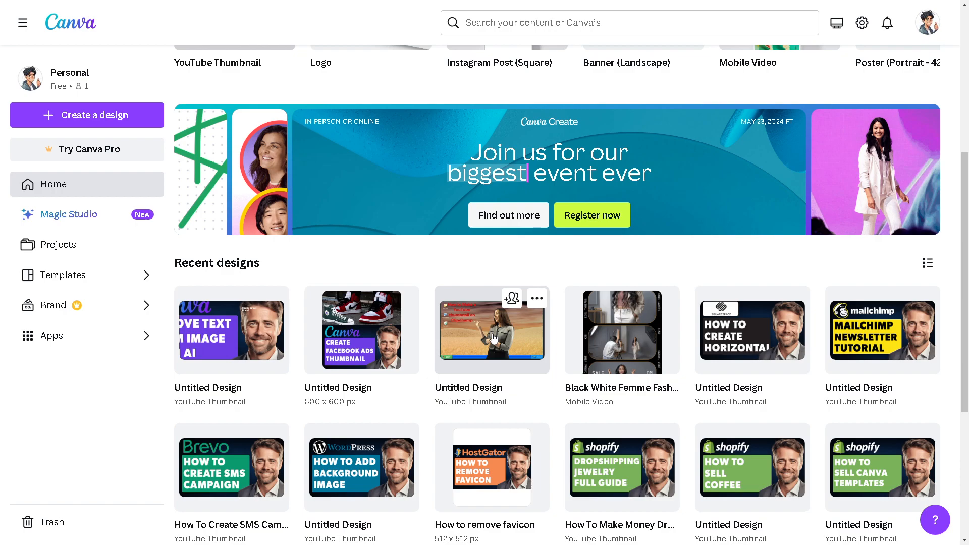
pyautogui.moveTo(482, 343)
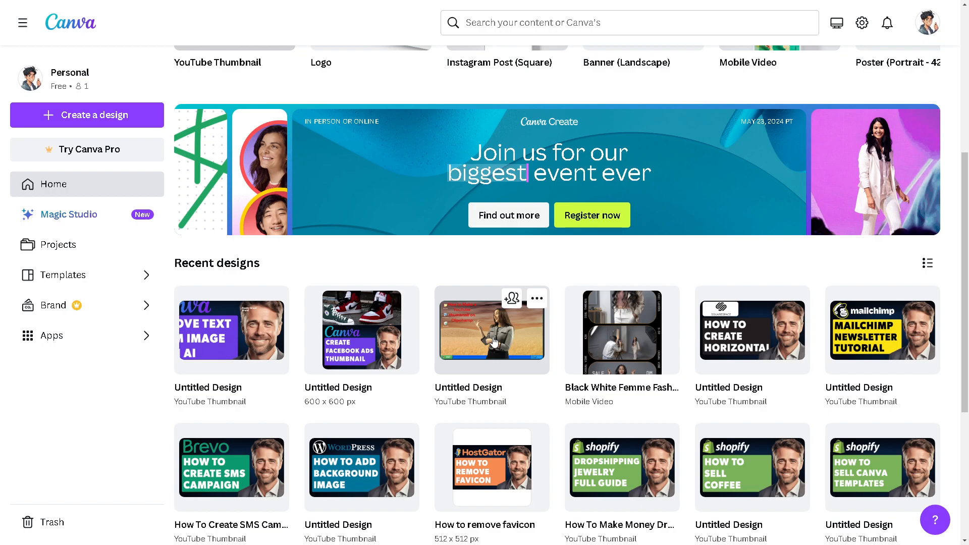
pyautogui.moveTo(912, 296)
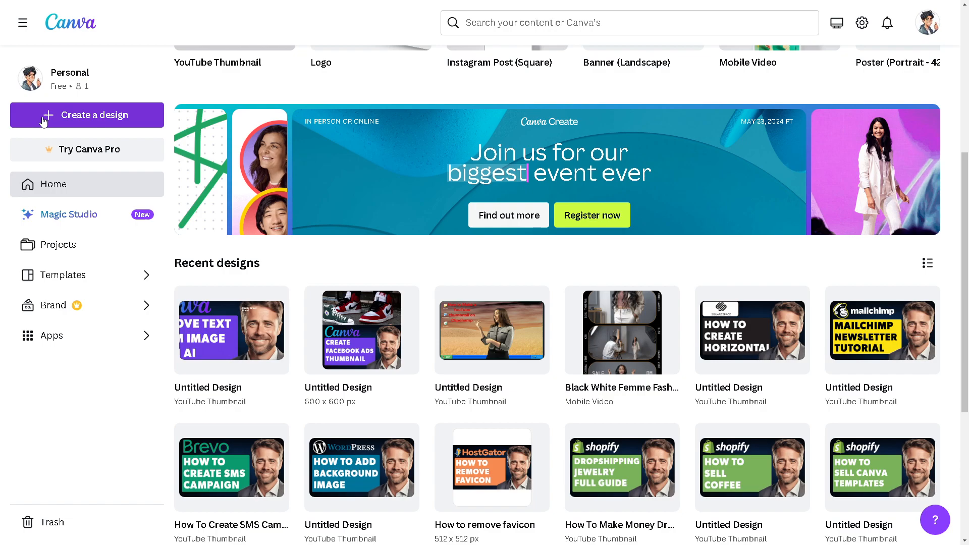
# Step: Create a custom-size blank design of 1200 × 1200 px from the home page
pyautogui.click(87, 115)
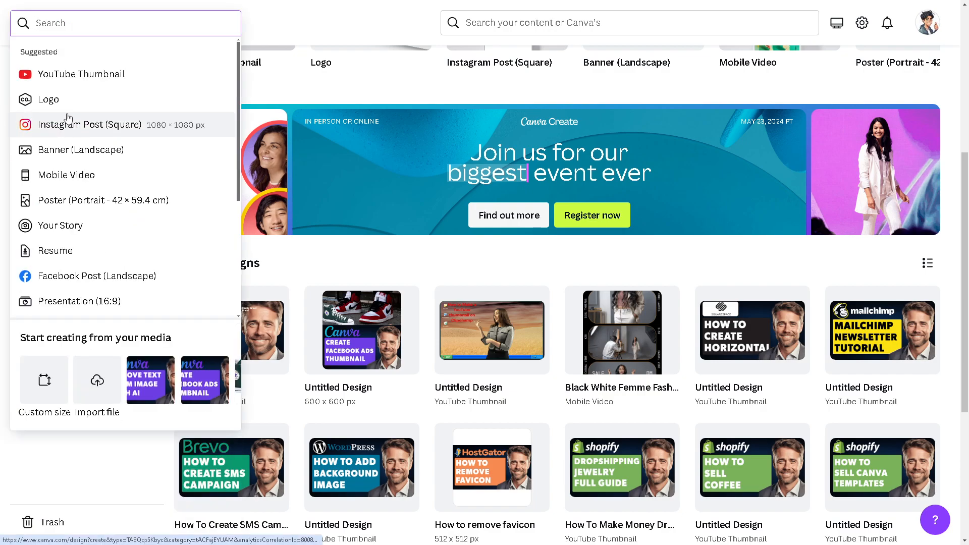
pyautogui.moveTo(84, 100)
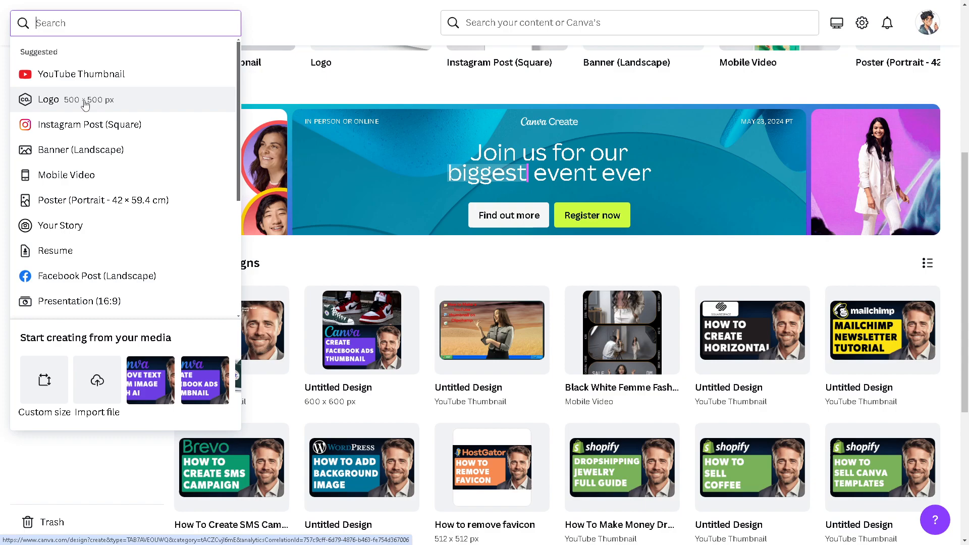
pyautogui.moveTo(78, 175)
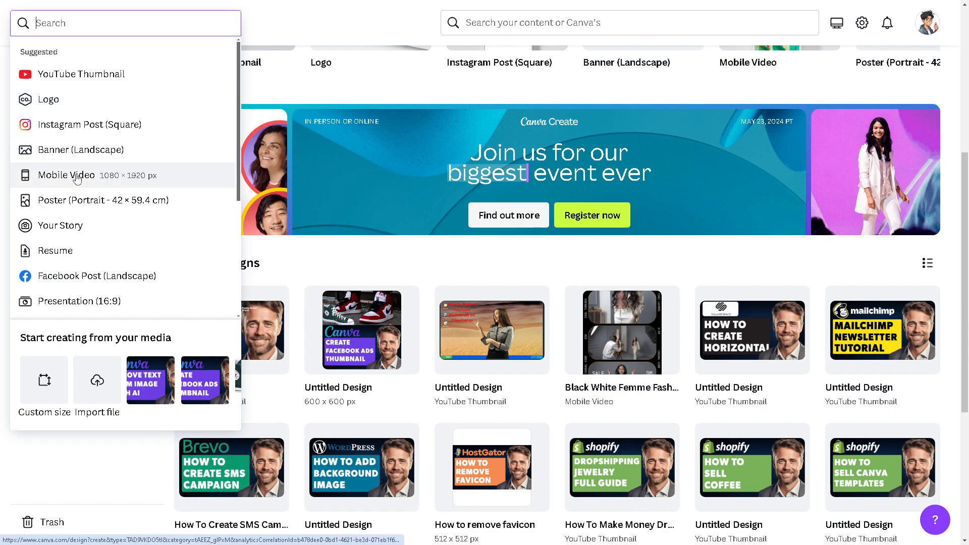
pyautogui.moveTo(84, 206)
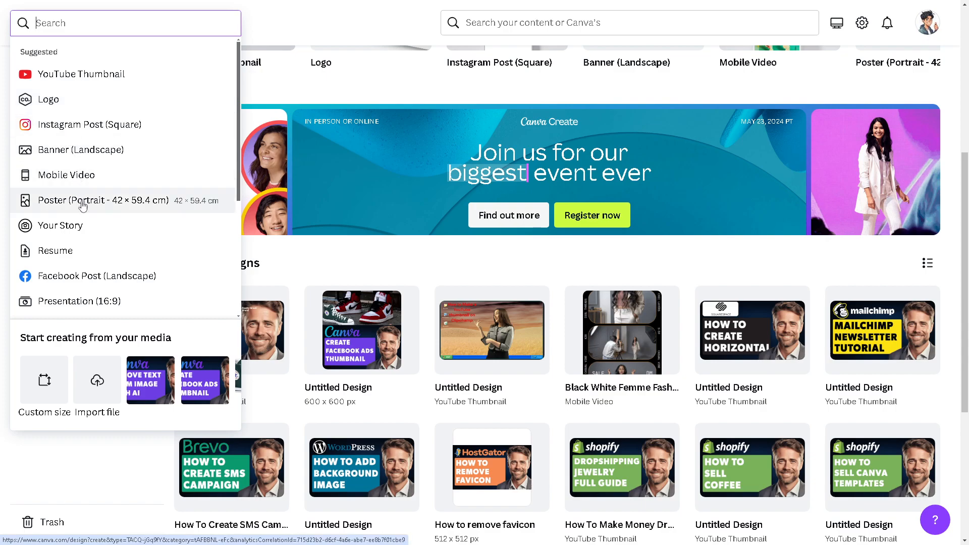
pyautogui.moveTo(62, 251)
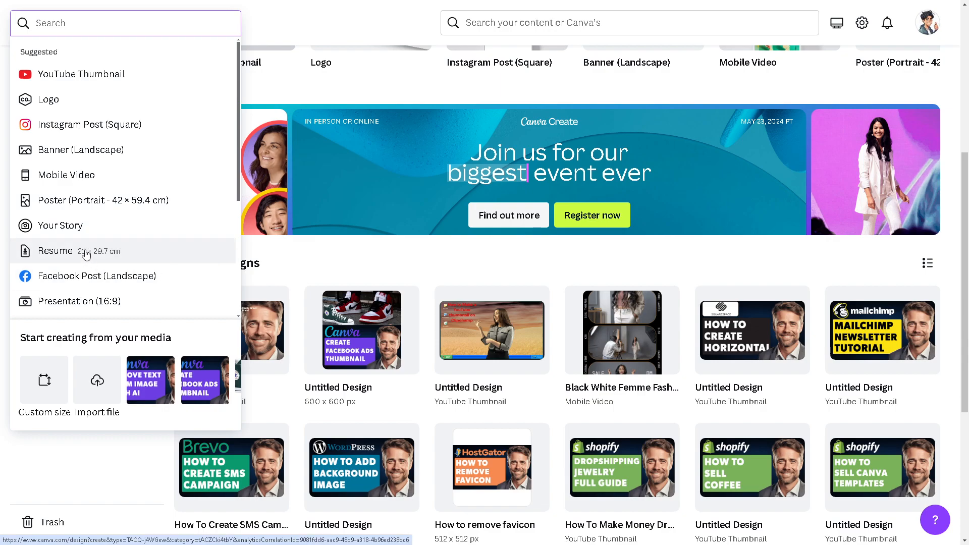
pyautogui.scroll(-3)
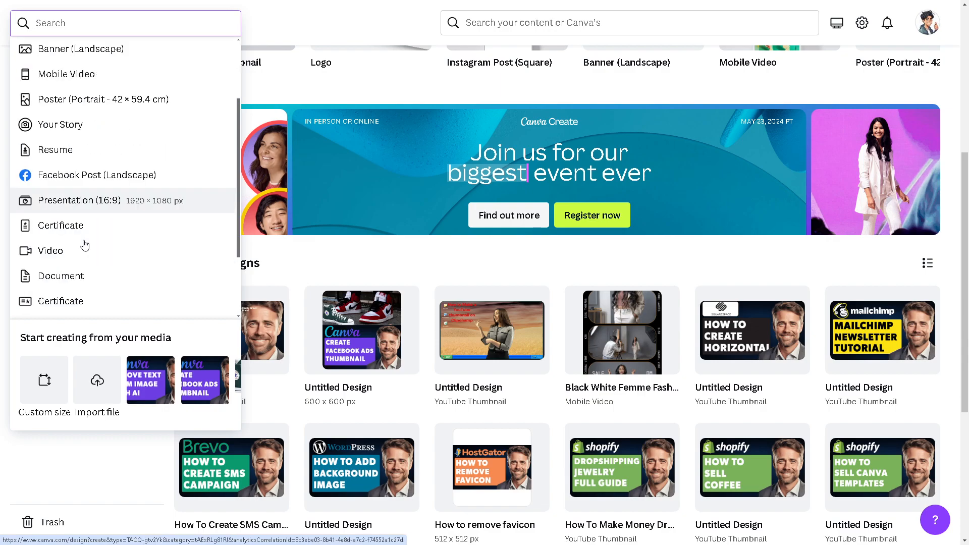
pyautogui.scroll(-3)
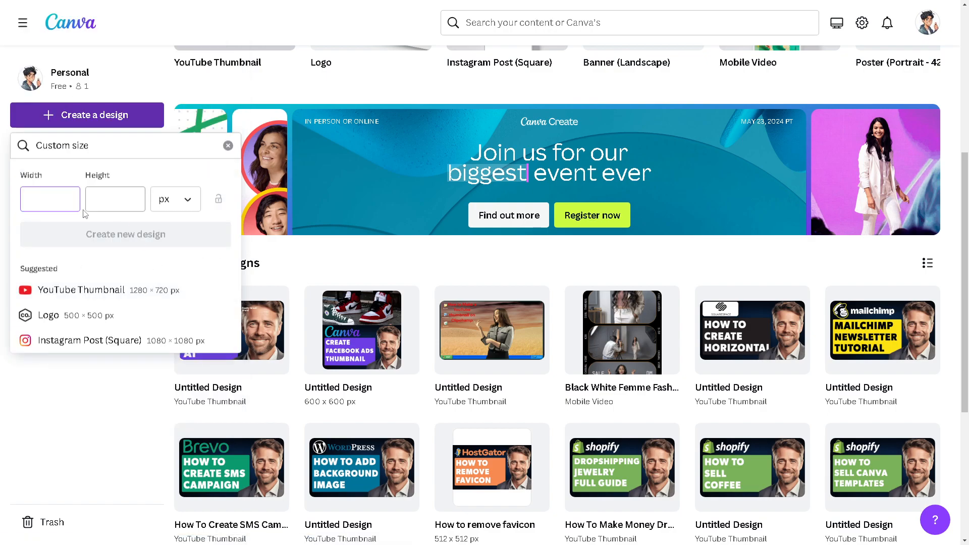
pyautogui.write('120')
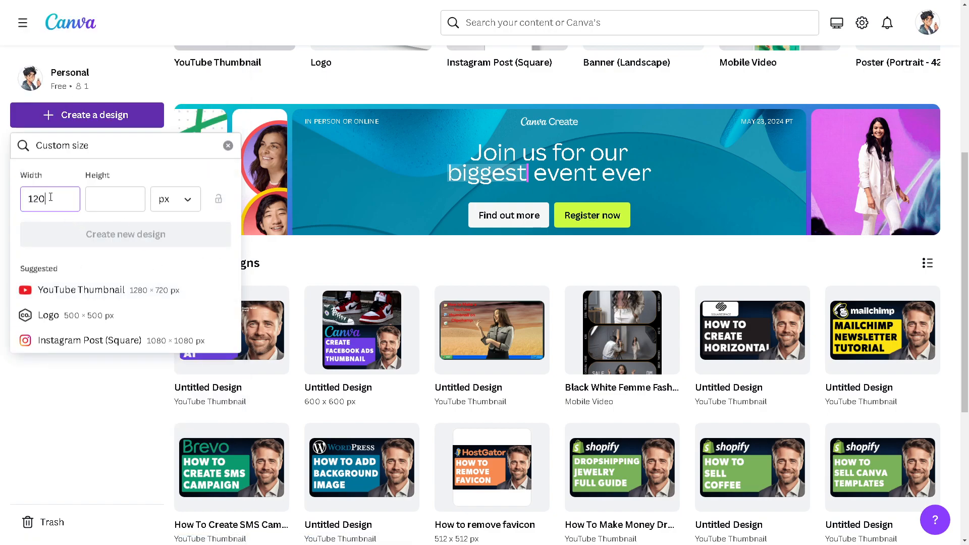
pyautogui.write('1200')
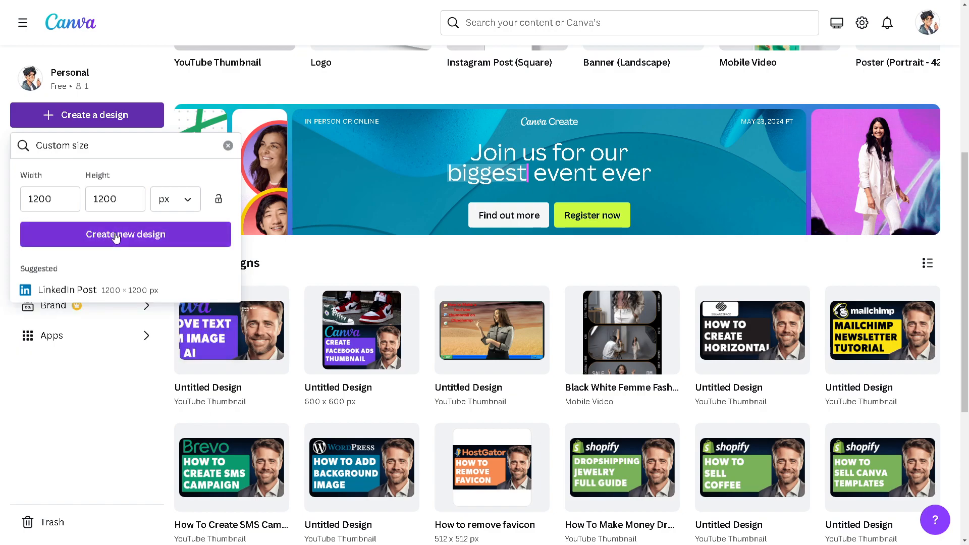
pyautogui.click(125, 234)
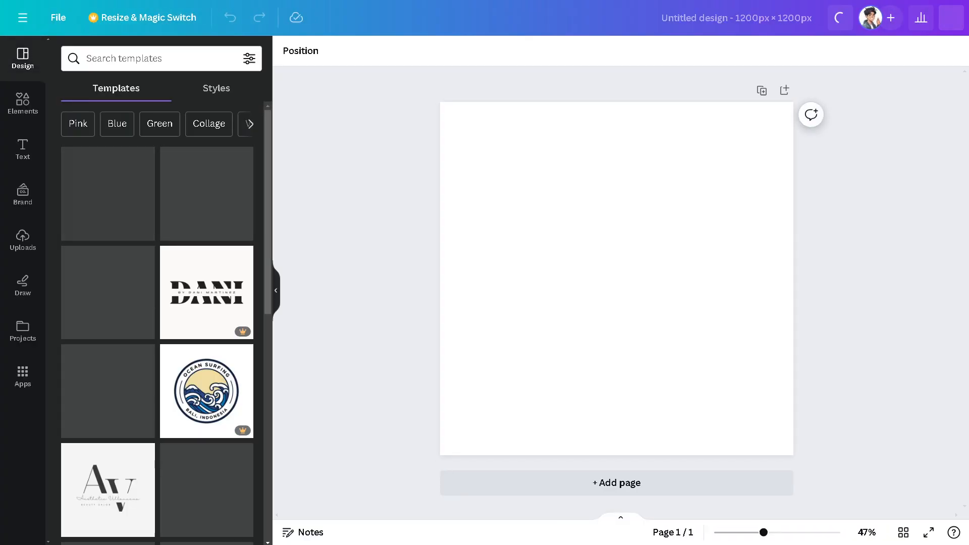
# Step: Show the full Grids collection in the Elements library beside the empty page
pyautogui.click(277, 291)
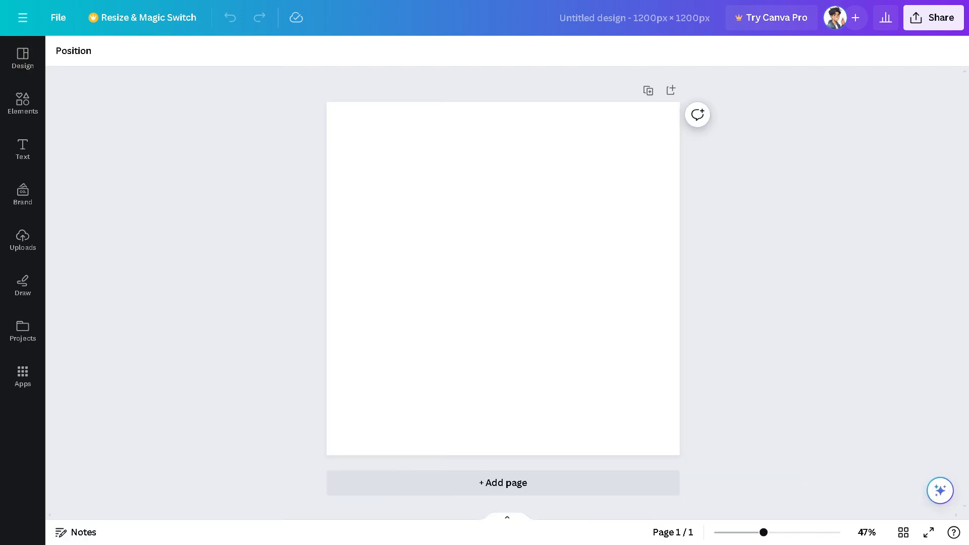
pyautogui.moveTo(97, 191)
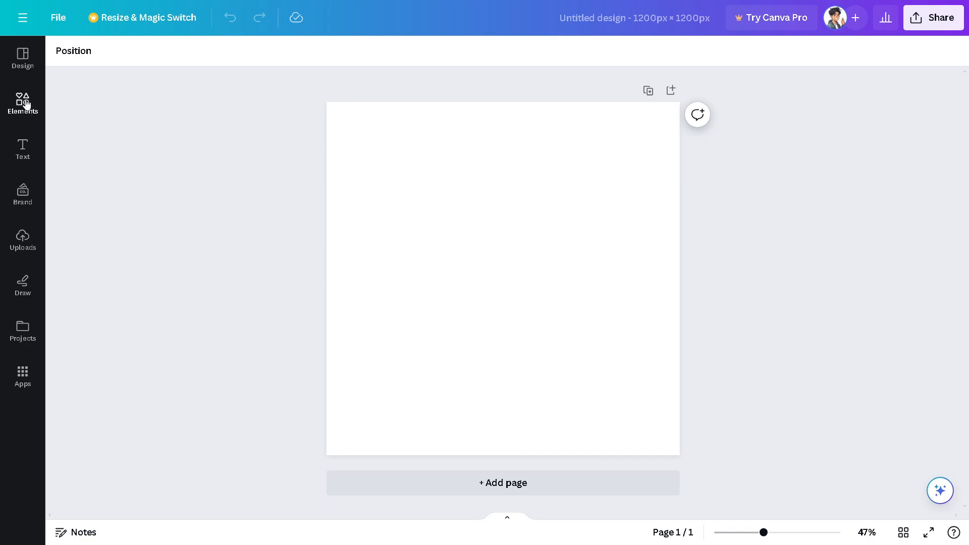
pyautogui.click(22, 102)
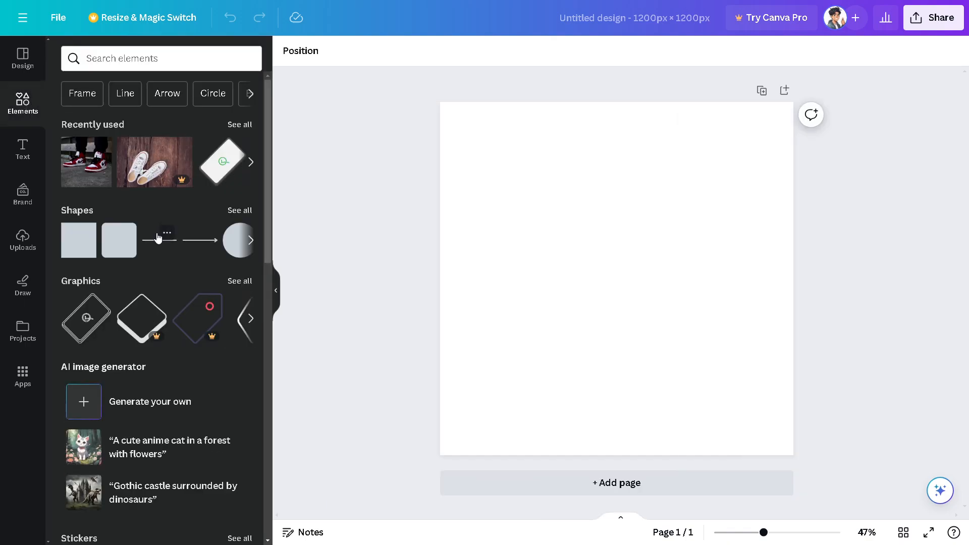
pyautogui.scroll(-3)
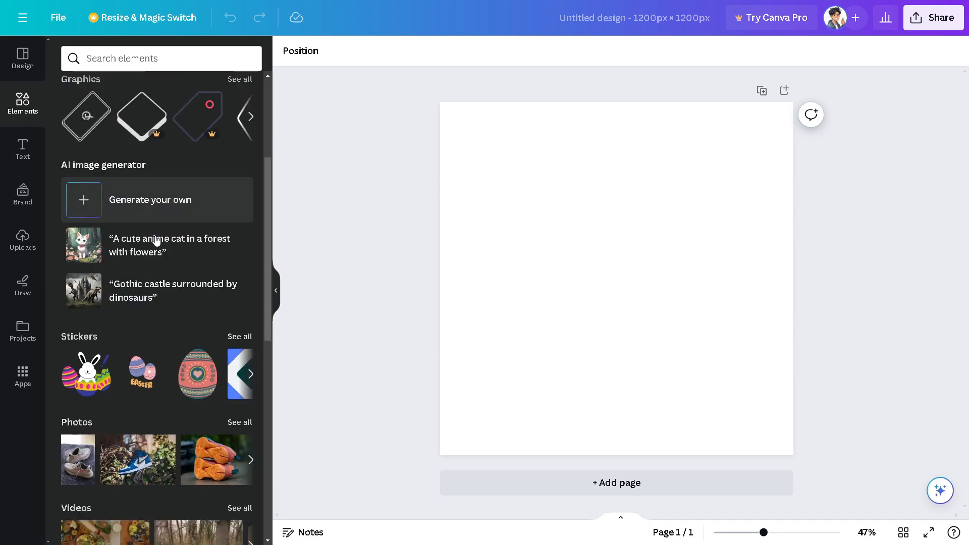
pyautogui.scroll(-3)
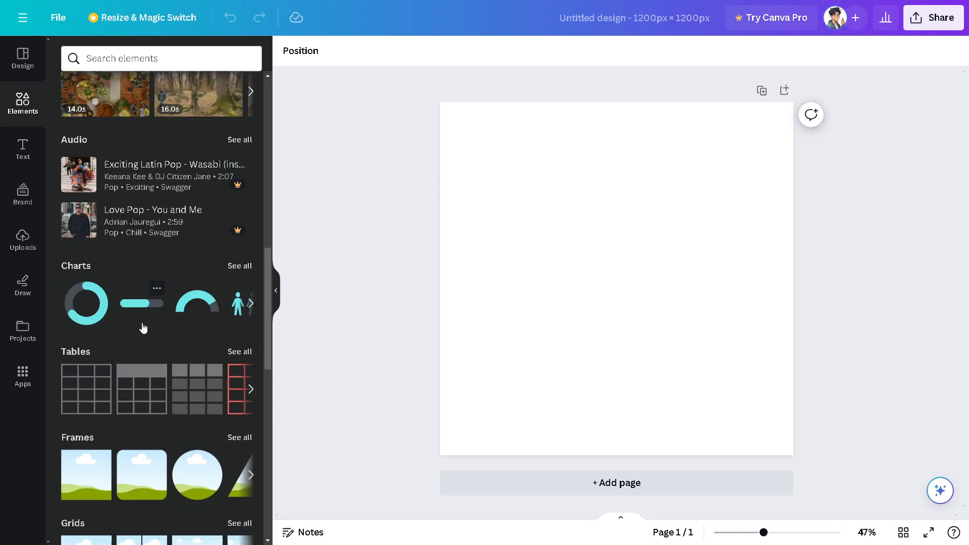
pyautogui.scroll(-3)
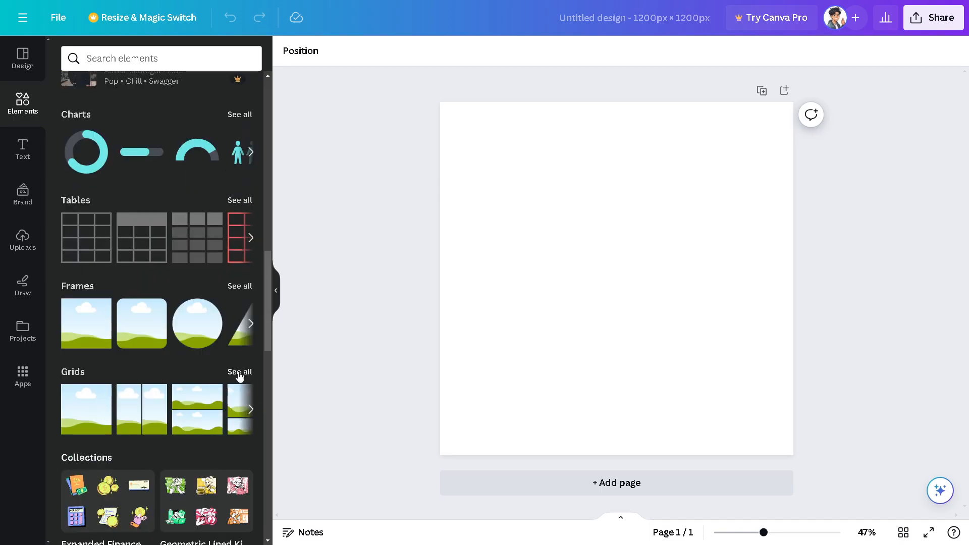
pyautogui.click(240, 371)
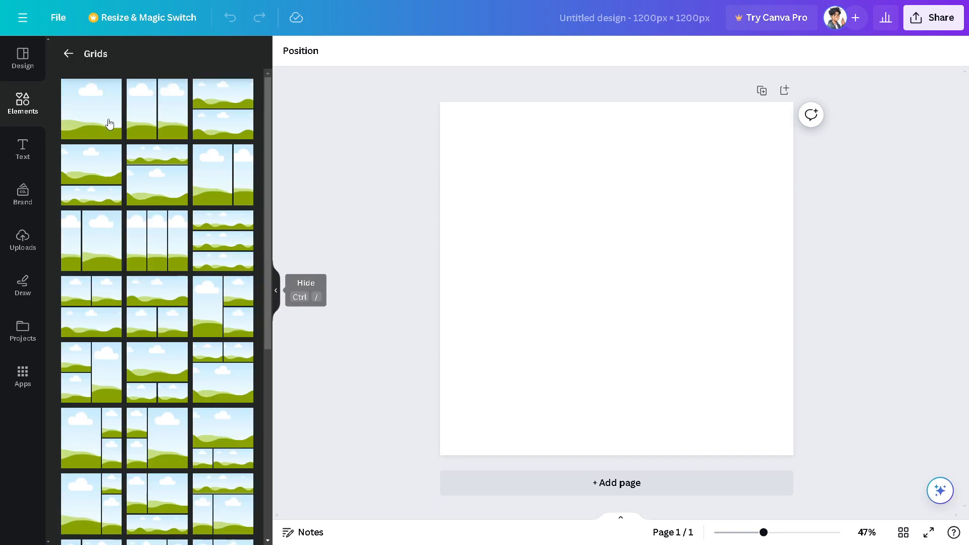
pyautogui.moveTo(182, 168)
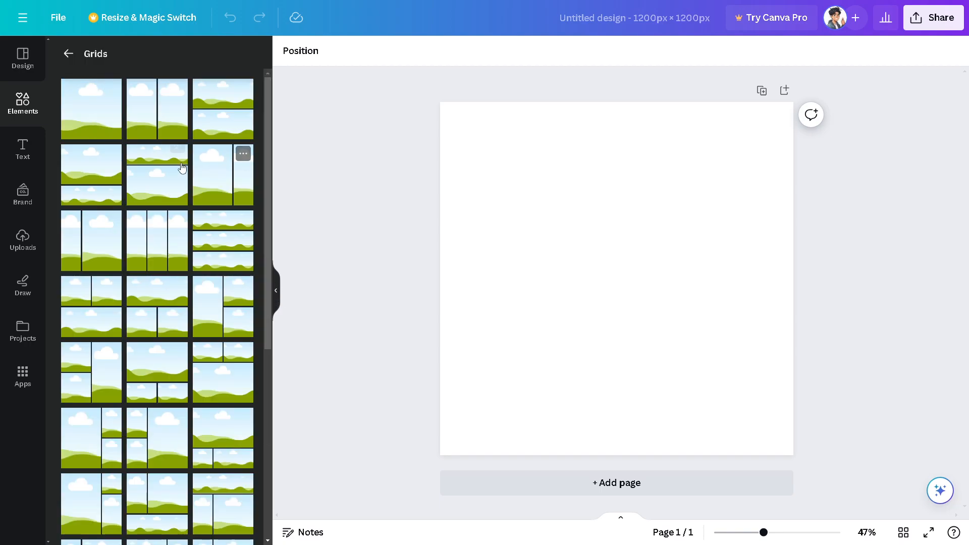
pyautogui.moveTo(152, 197)
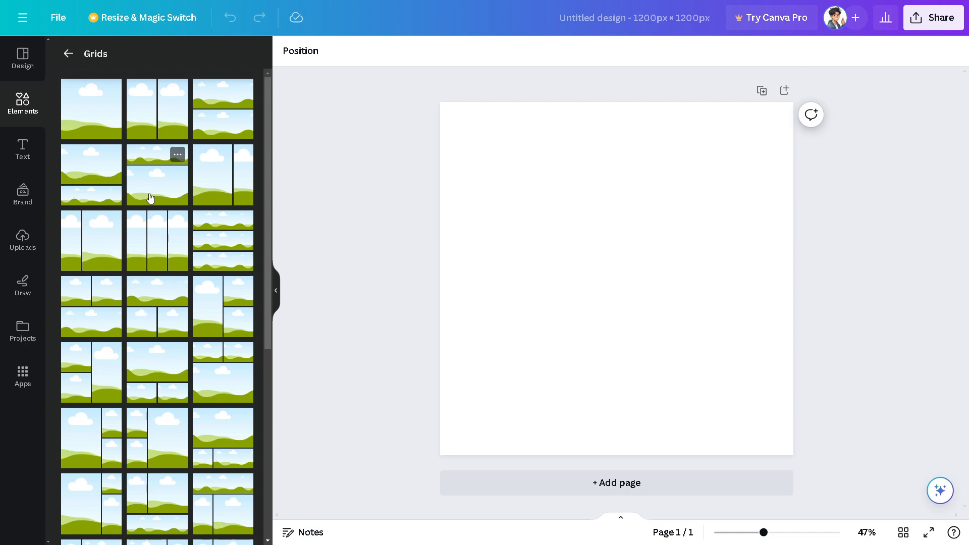
pyautogui.moveTo(152, 114)
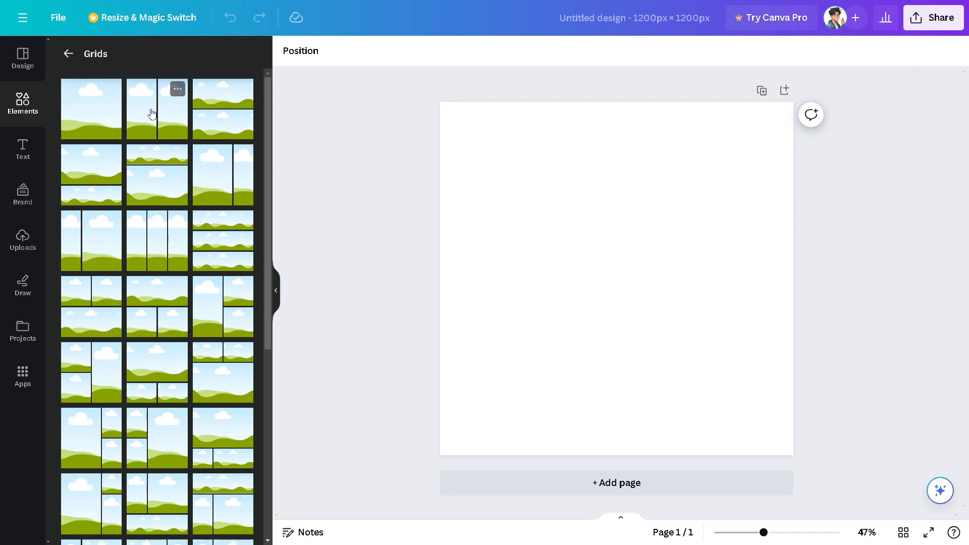
pyautogui.moveTo(211, 175)
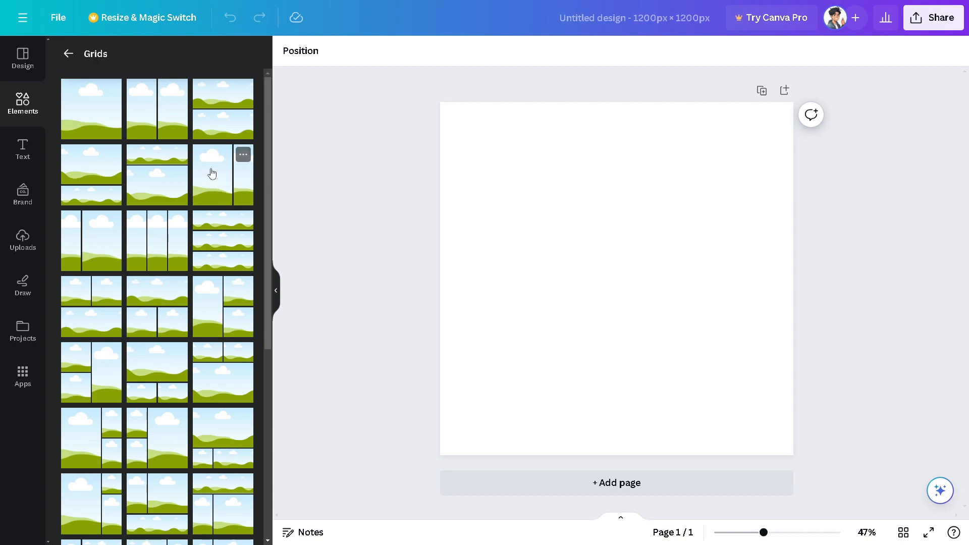
pyautogui.moveTo(74, 251)
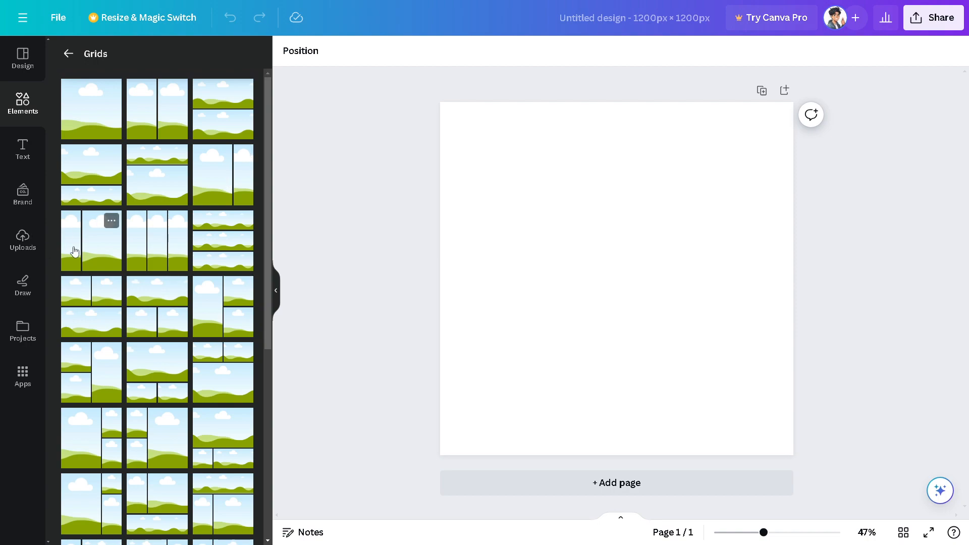
pyautogui.moveTo(77, 244)
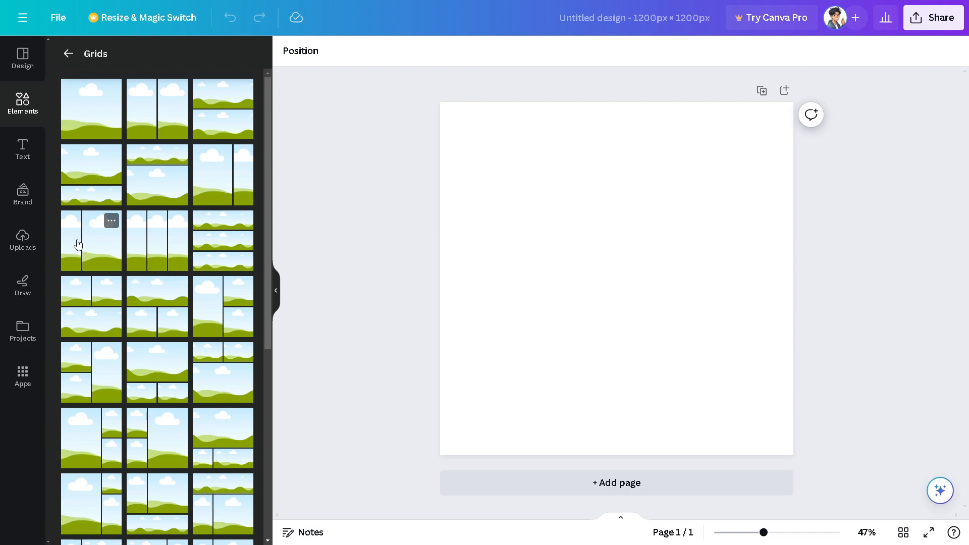
pyautogui.moveTo(101, 247)
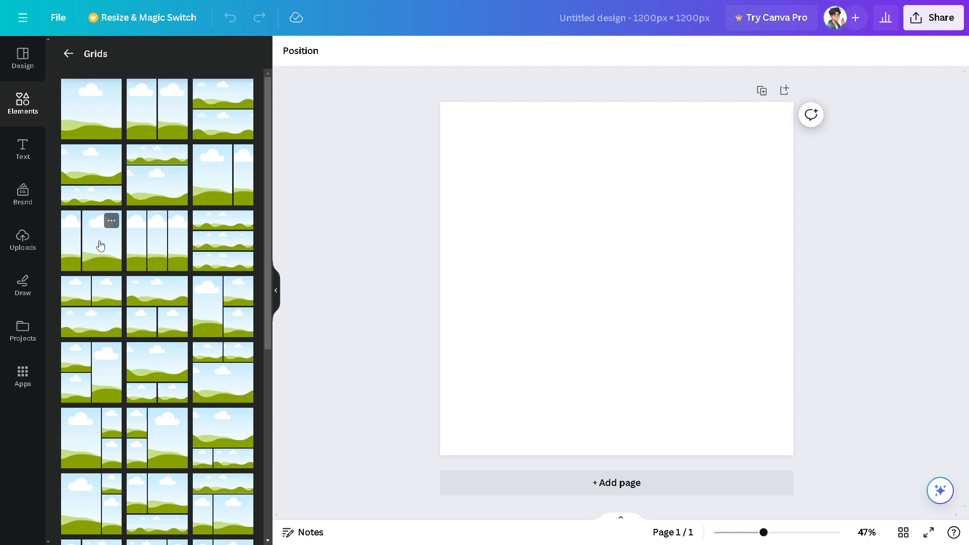
pyautogui.moveTo(174, 183)
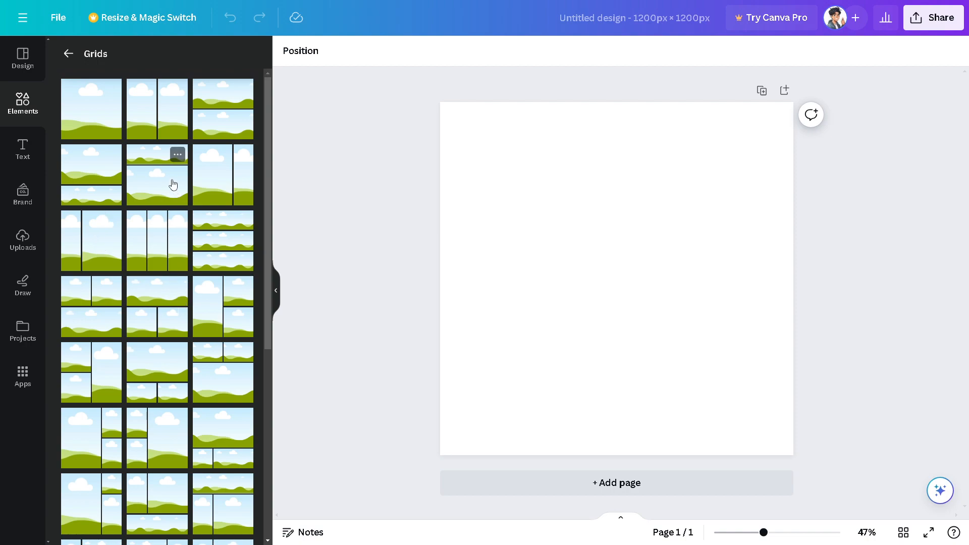
# Step: Add the two-column grid and place the cartoon portrait in its left cell
pyautogui.click(157, 175)
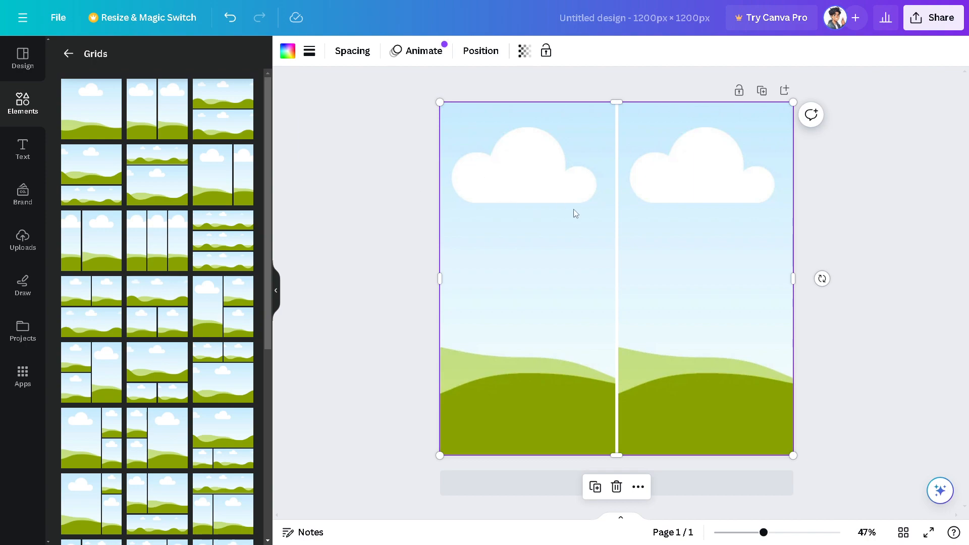
pyautogui.moveTo(66, 257)
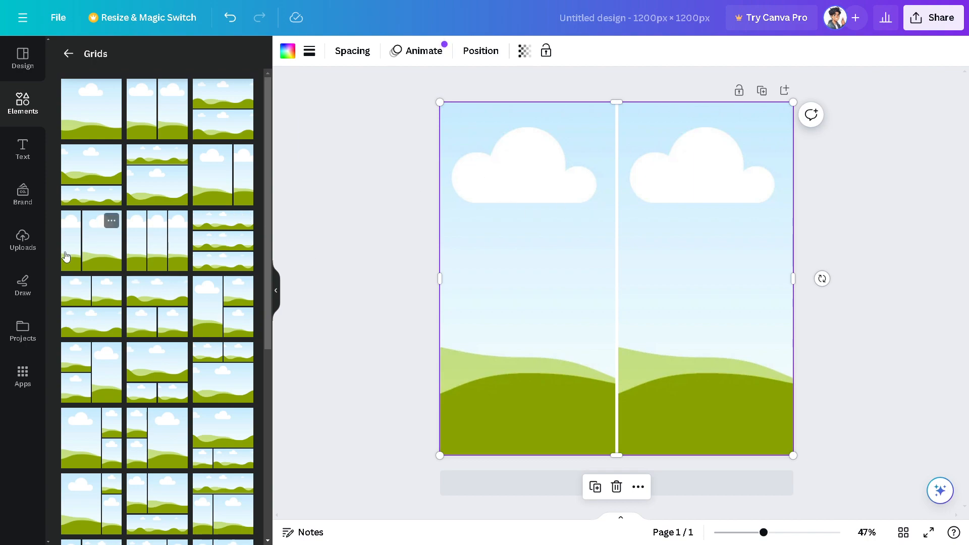
pyautogui.moveTo(22, 236)
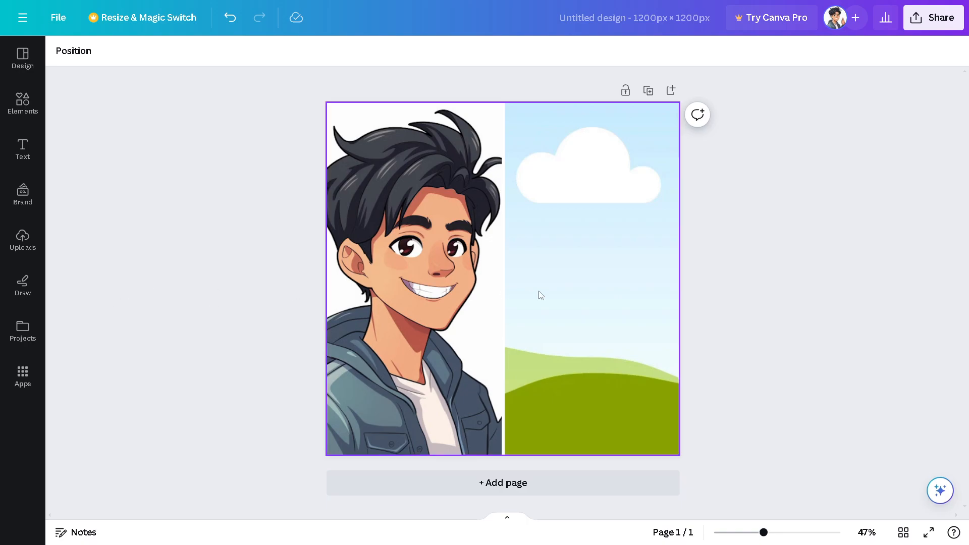
pyautogui.click(541, 296)
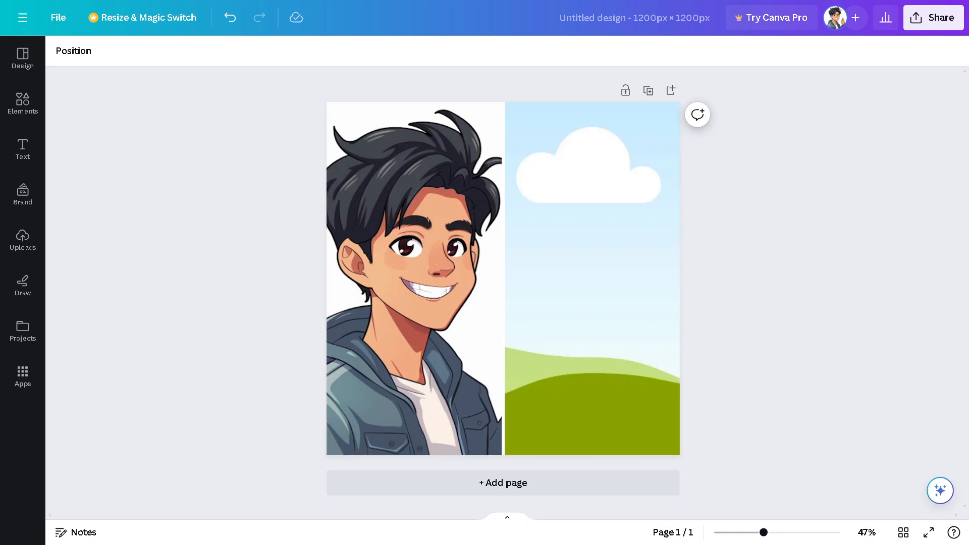